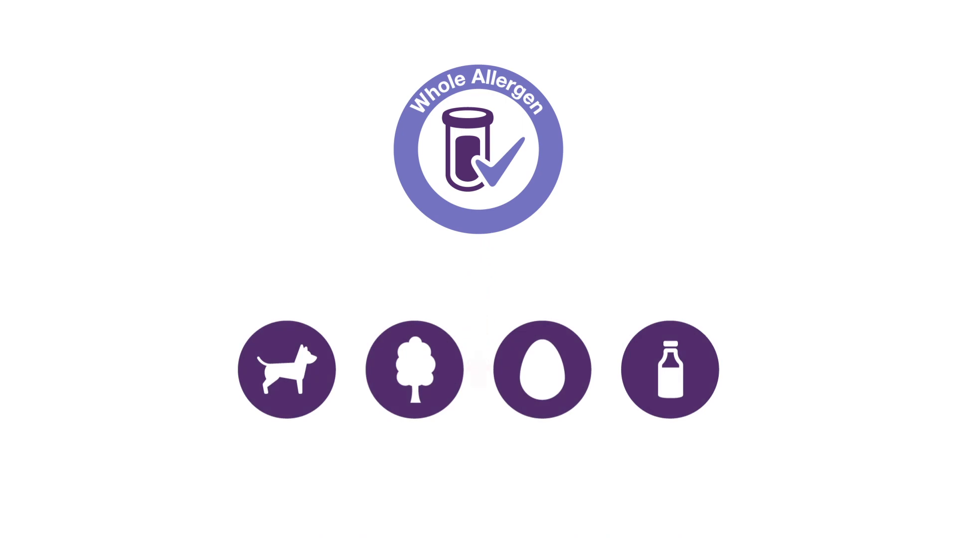
pyautogui.click(414, 368)
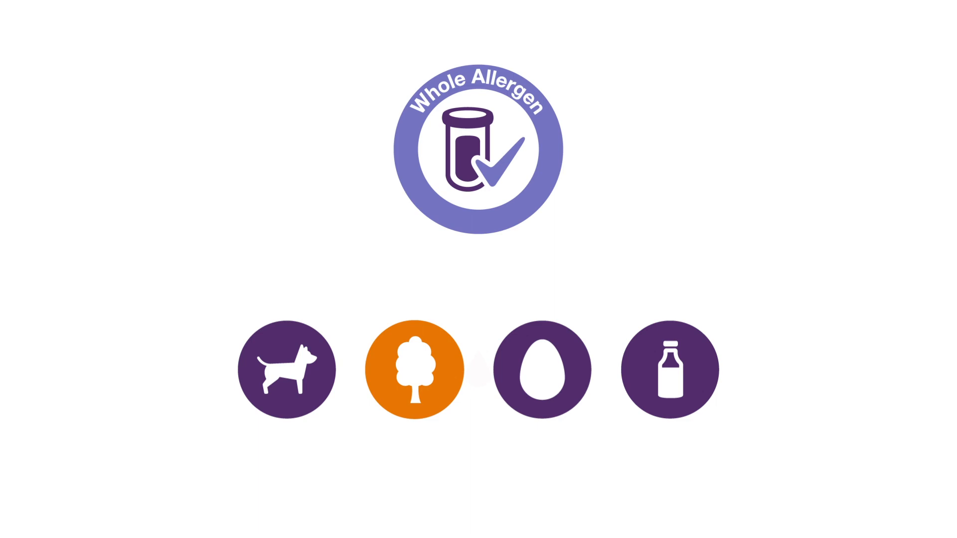
pyautogui.click(413, 369)
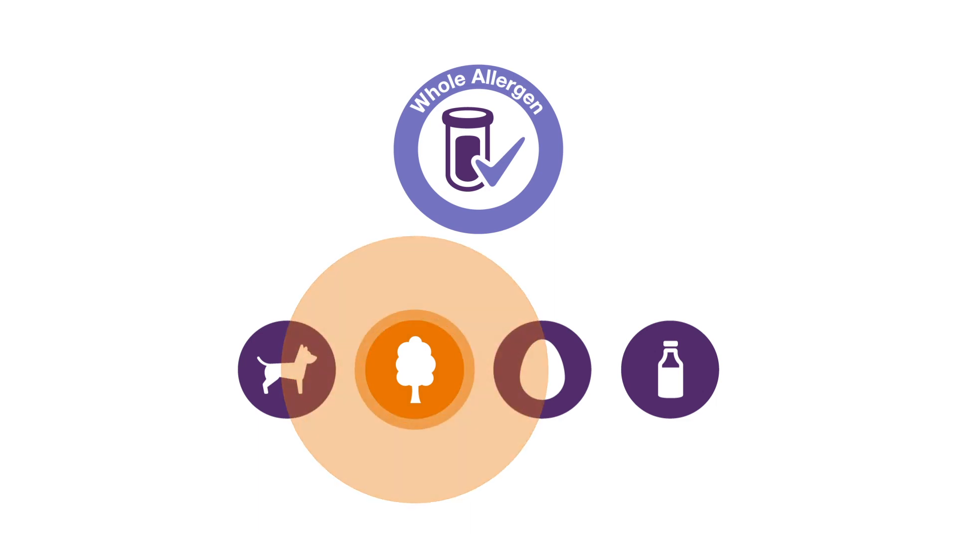